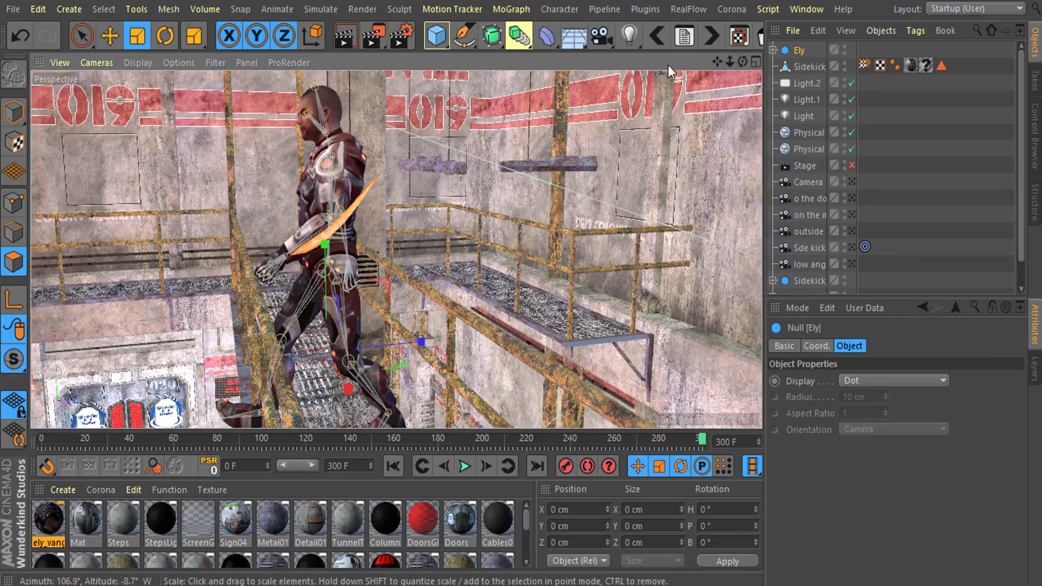
Step: Toggle between the Move and Rotate tools before playing Ely's walk animation
click(110, 34)
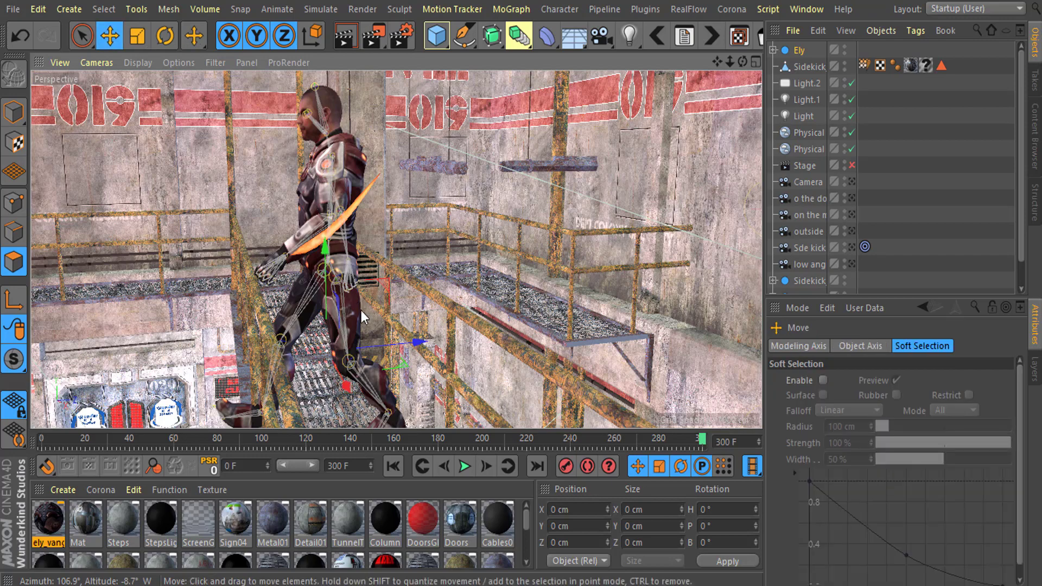
click(164, 36)
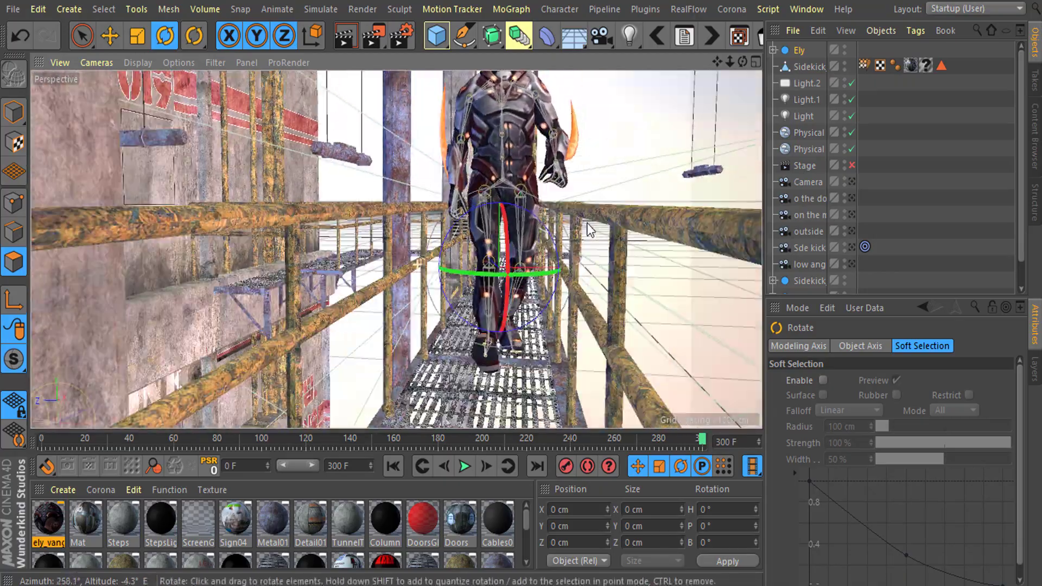
click(109, 35)
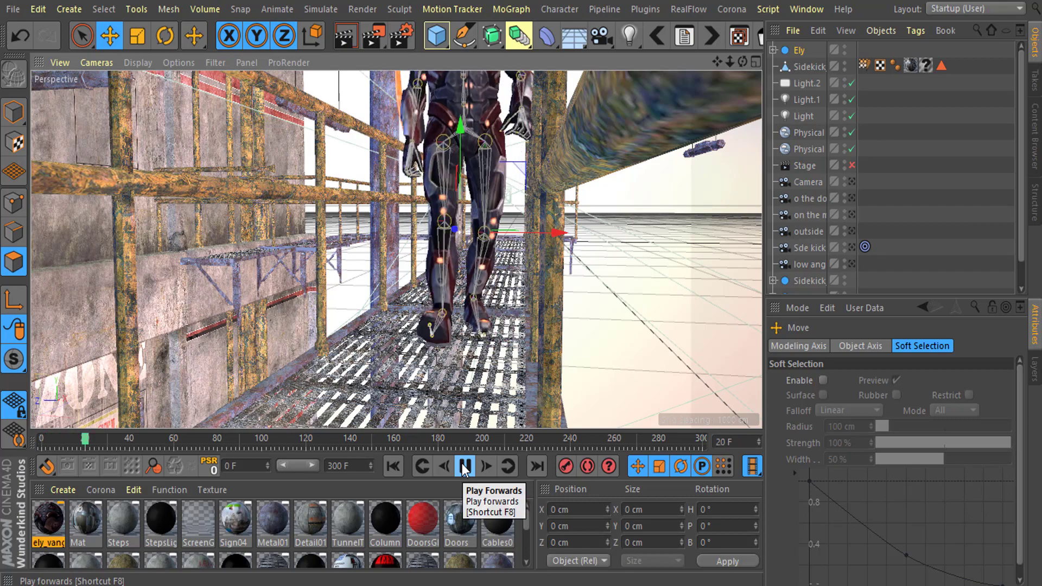
Step: Pause playback so Ely stands mid-stride around frame 61
click(463, 465)
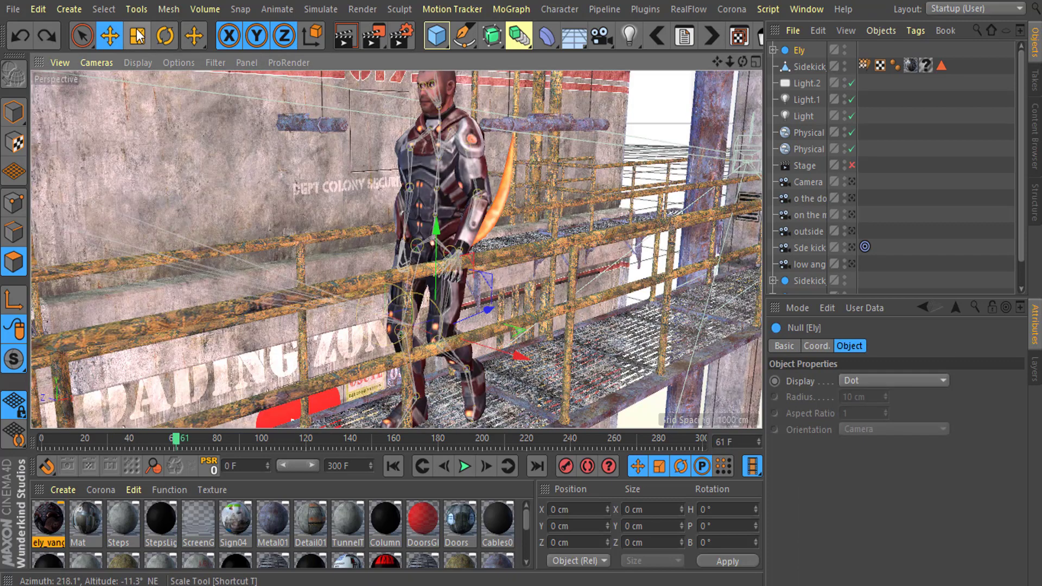
Step: Switch to the Scale tool to shrink the Ely null, bones and mesh together
click(137, 35)
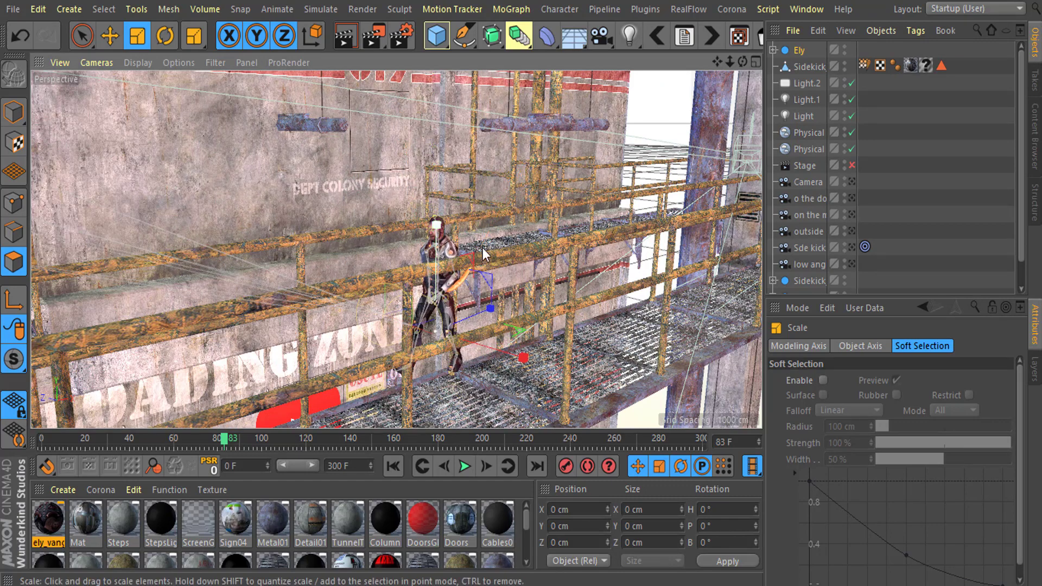
Step: Resume forward playback to watch the smaller Ely stride down the catwalk
click(465, 465)
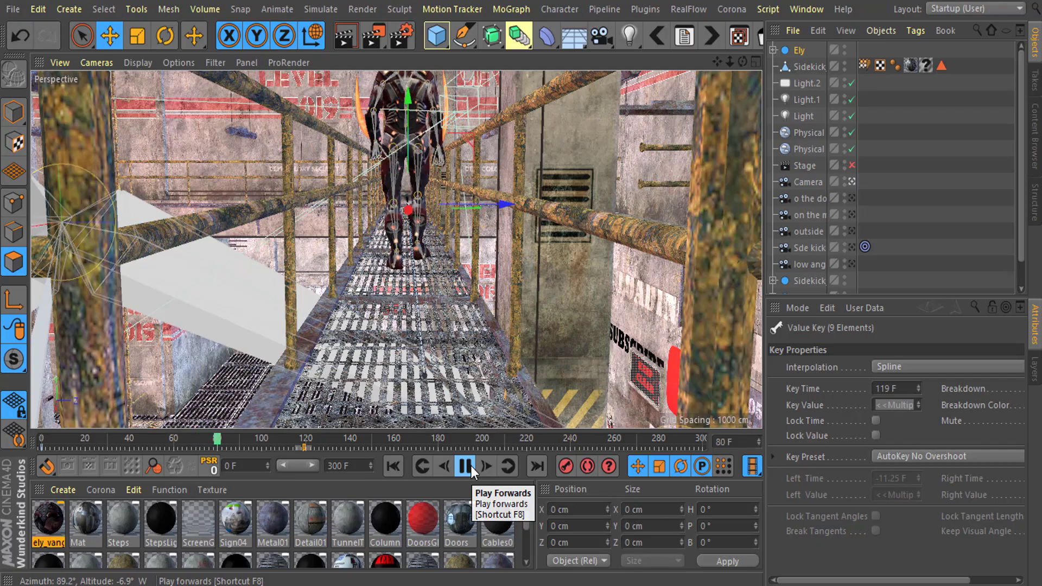